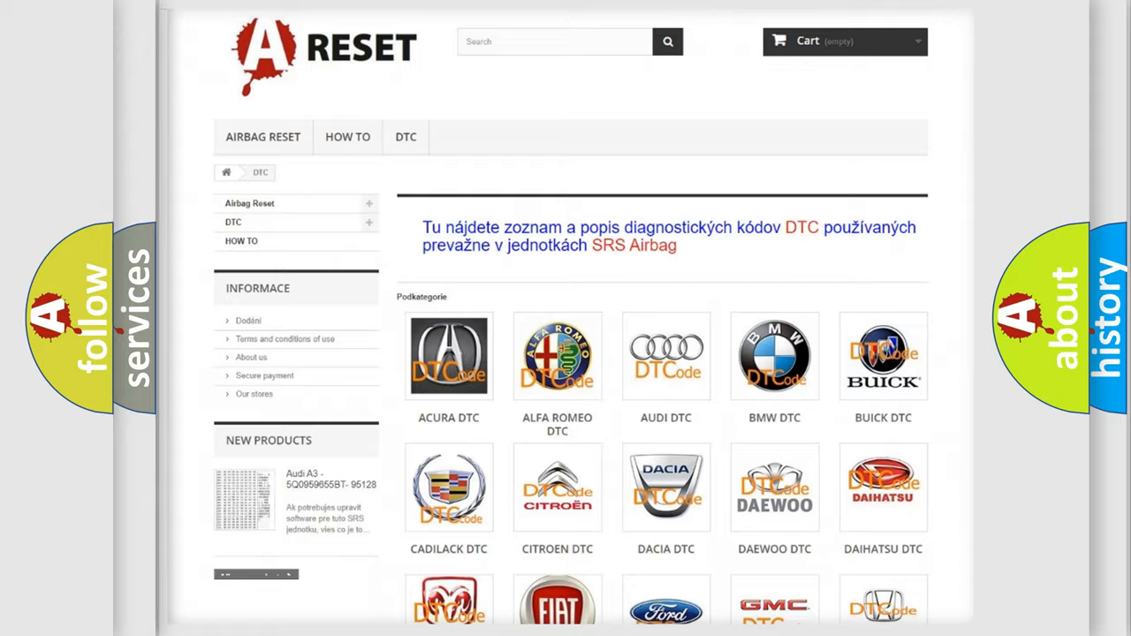
# Step: Scroll through the Honda DTC subcategory code list on airbagreset.sk
pyautogui.scroll(-3)
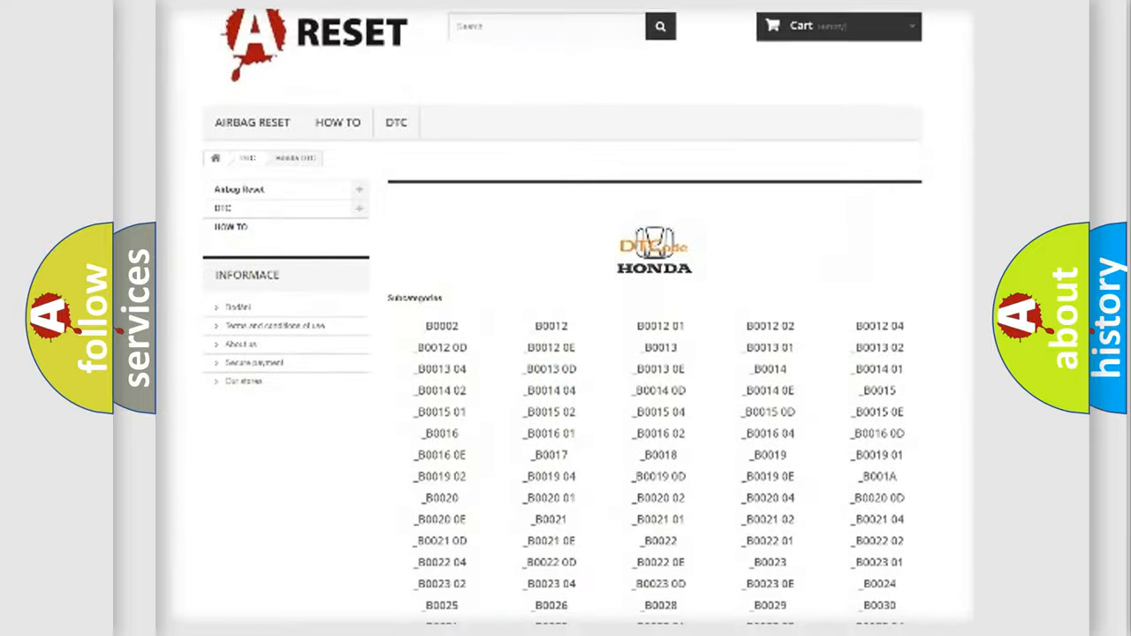
pyautogui.scroll(-3)
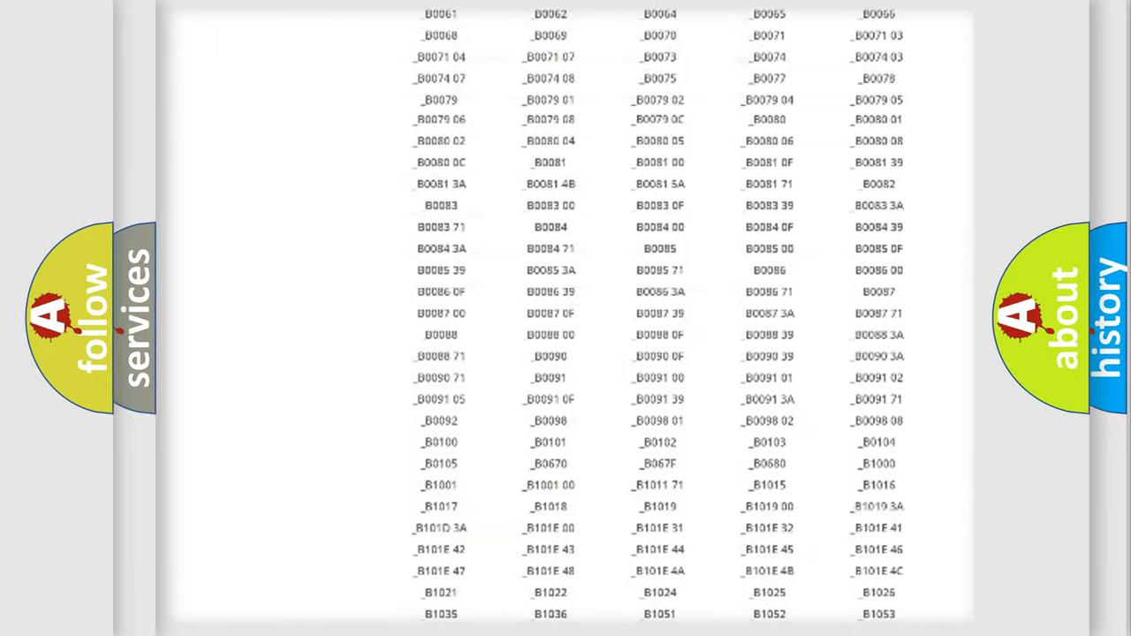
pyautogui.scroll(3)
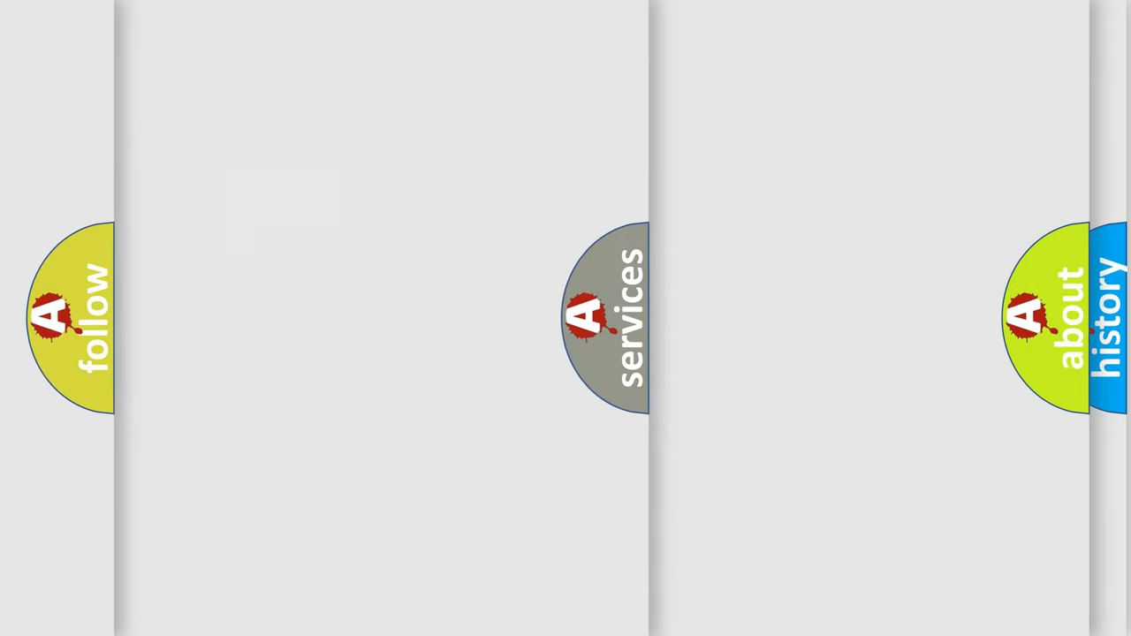
# Step: Advance to the slide showing the code P16D7 in a vertical column
pyautogui.click(615, 318)
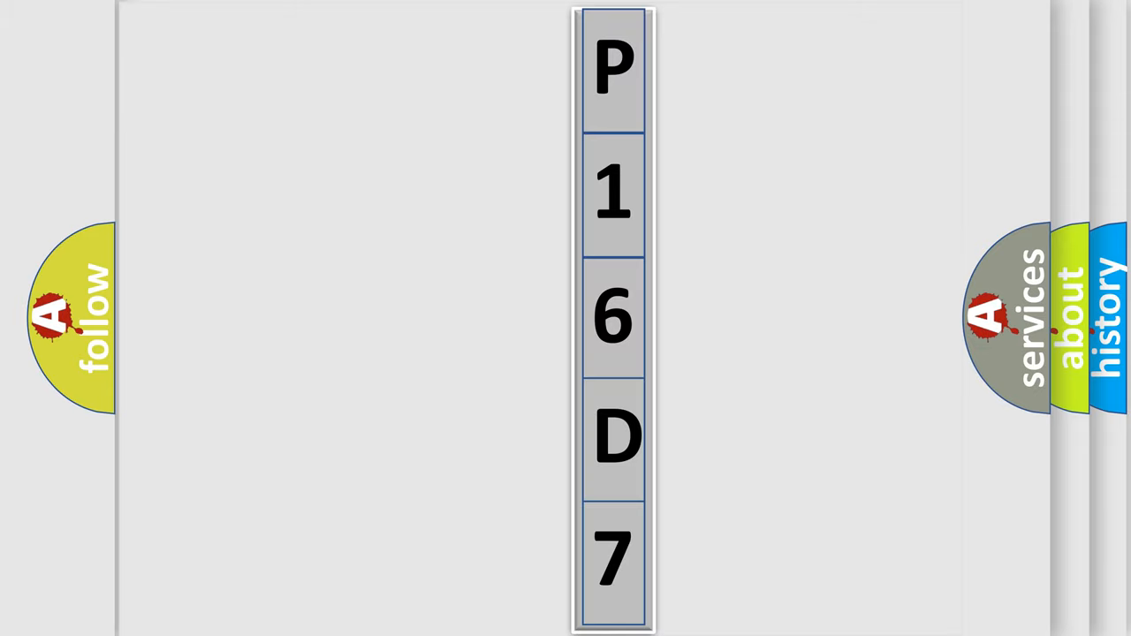